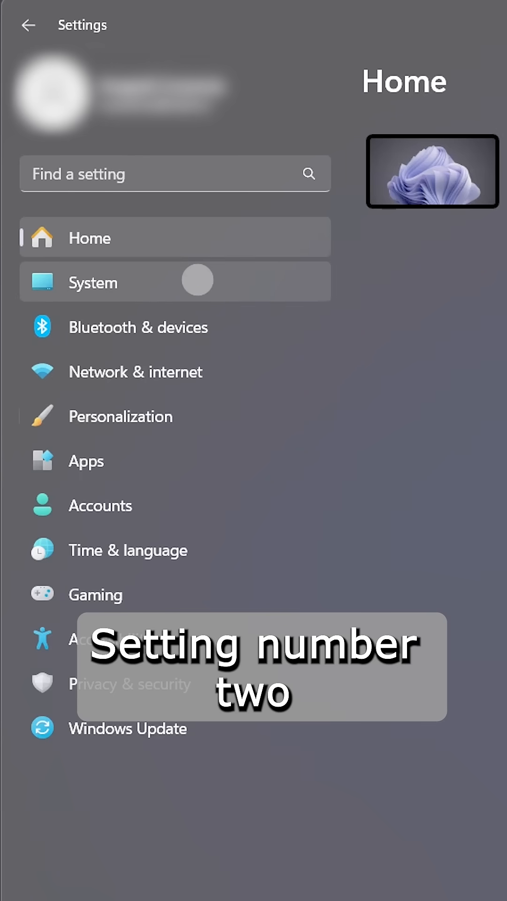
Open System Notifications and scroll to the per-app notification list
left_click(92, 281)
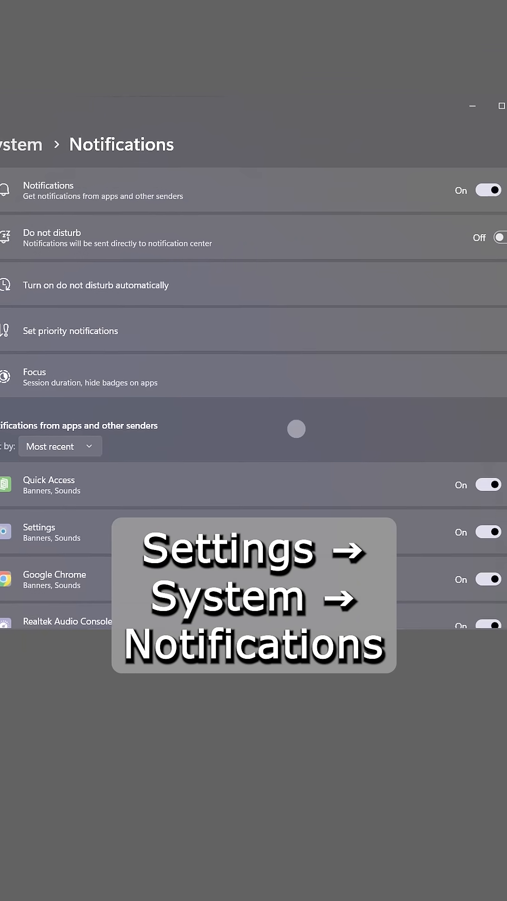
scroll("down", 3)
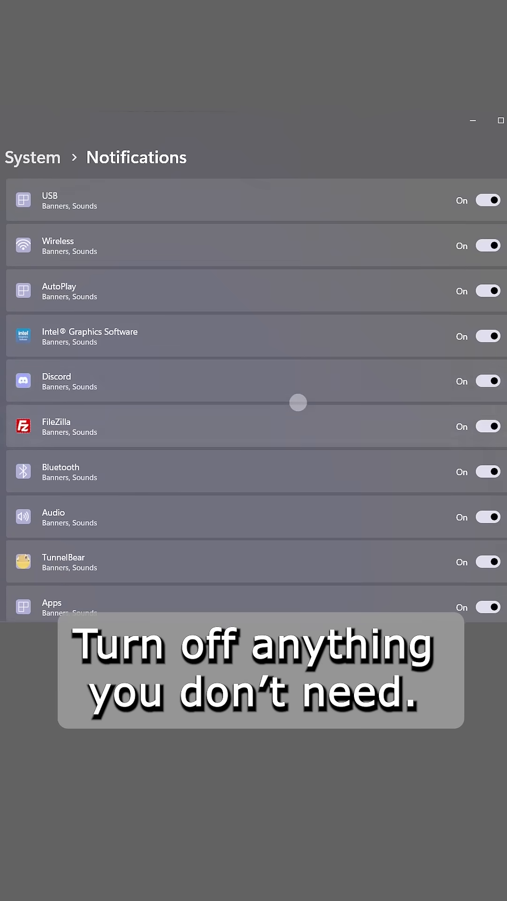
scroll("down", 3)
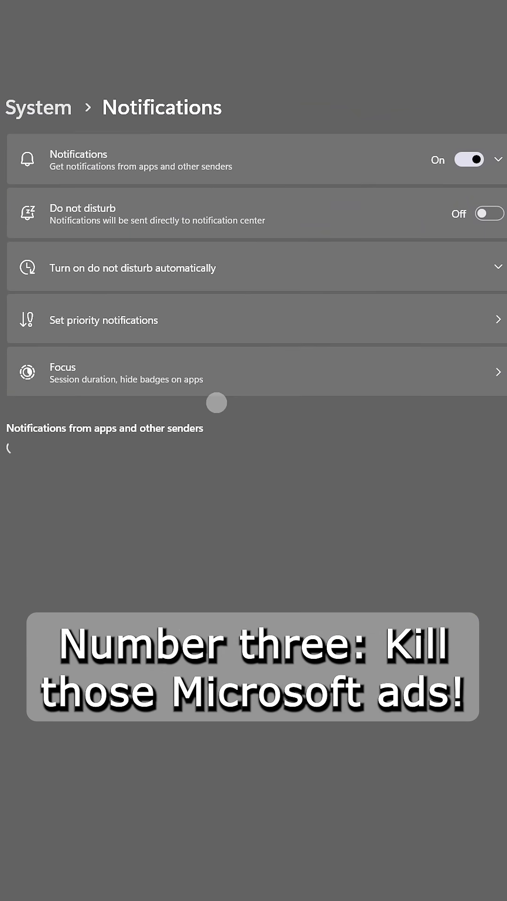
Open Privacy & security General and scroll through the advertising options
scroll("down", 3)
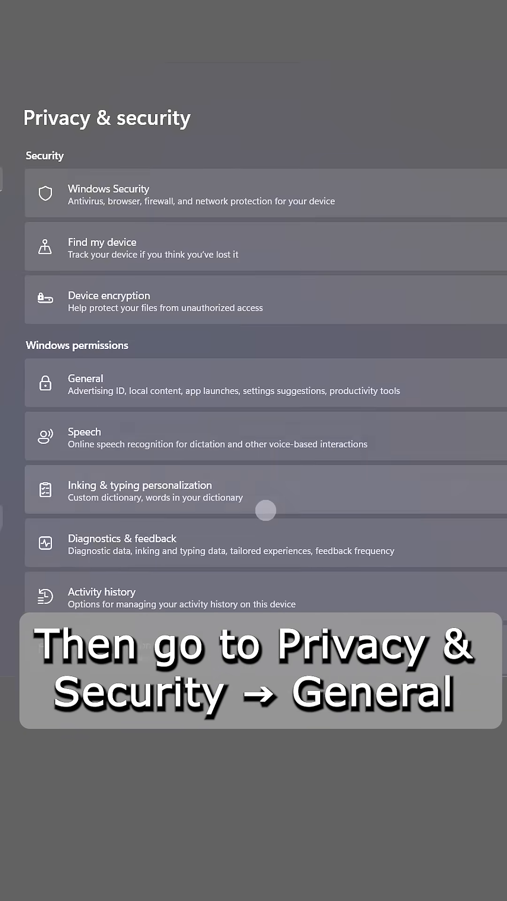
left_click(85, 384)
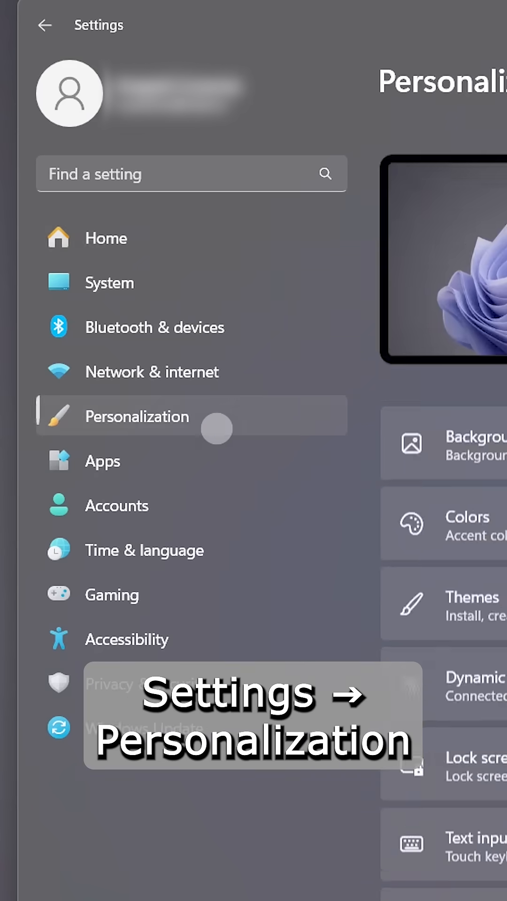
scroll("down", 3)
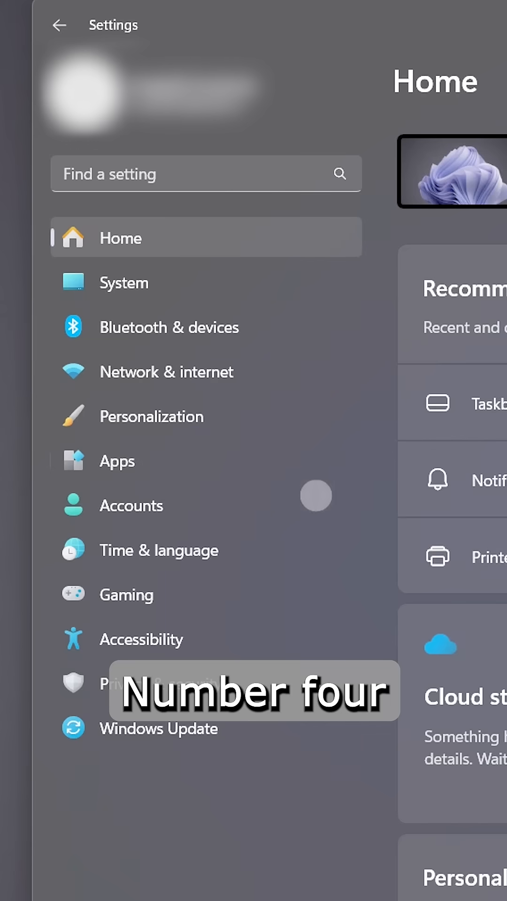
In Apps > Default apps, set Google Chrome as the default browser
left_click(117, 460)
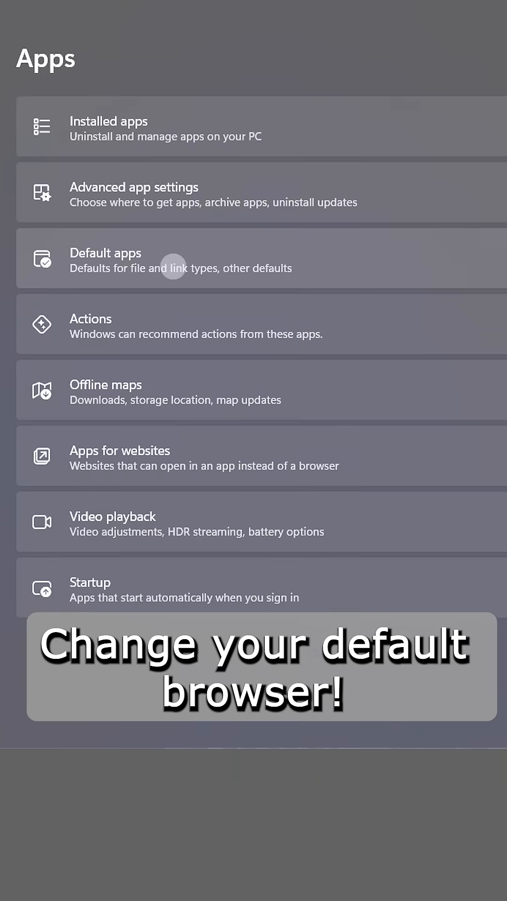
left_click(172, 259)
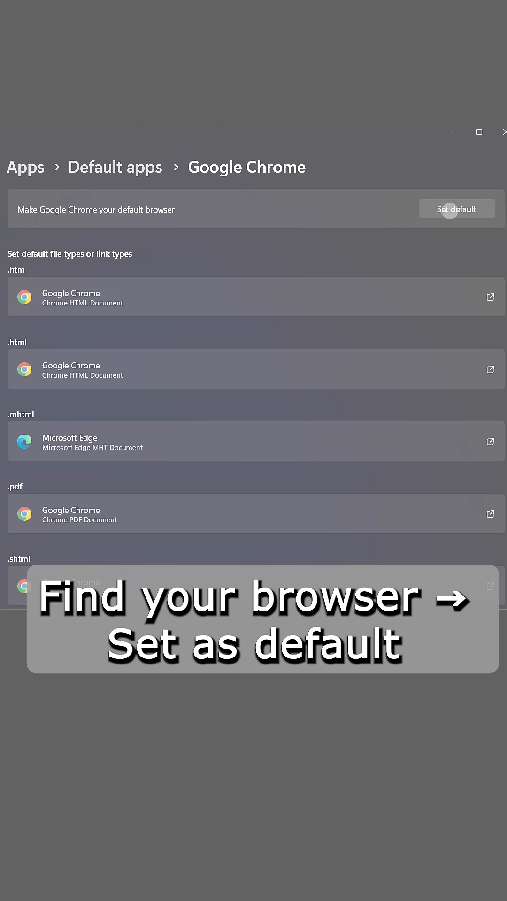
left_click(456, 208)
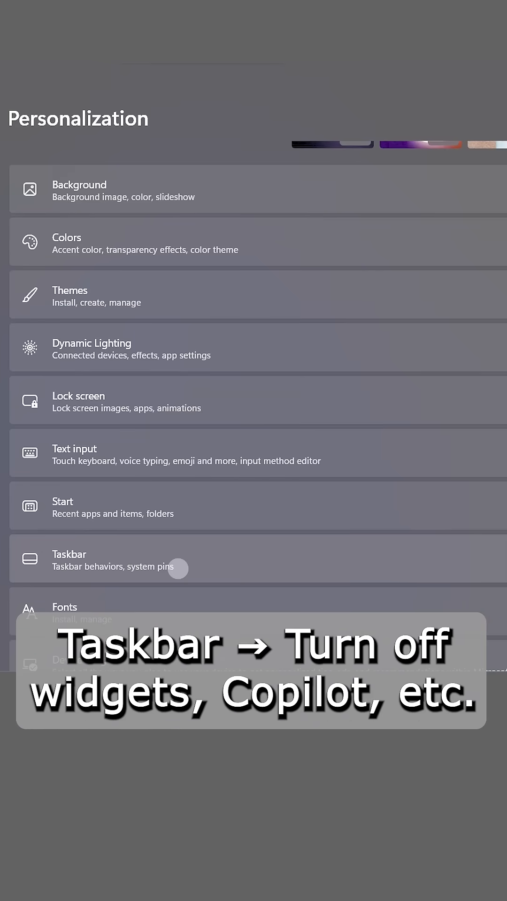
Turn off taskbar tray icons, then go back to Personalization
left_click(69, 559)
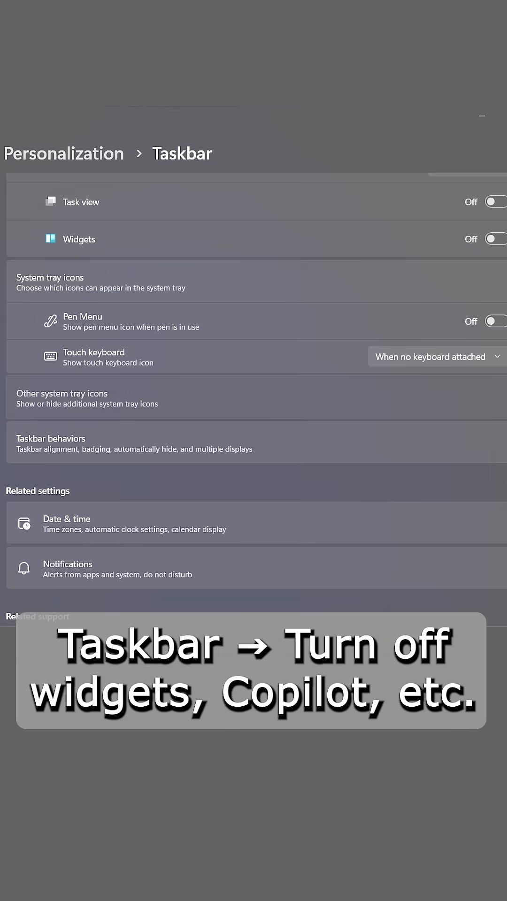
scroll("down", 3)
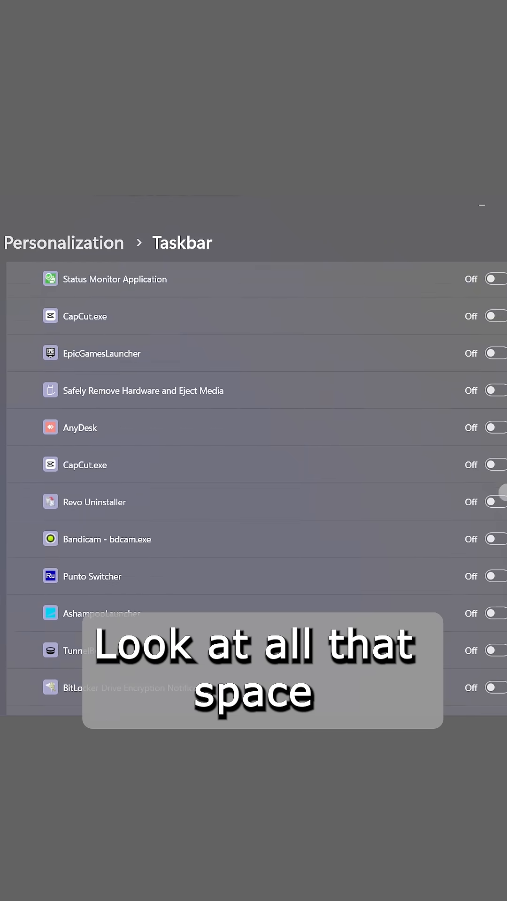
left_click(46, 25)
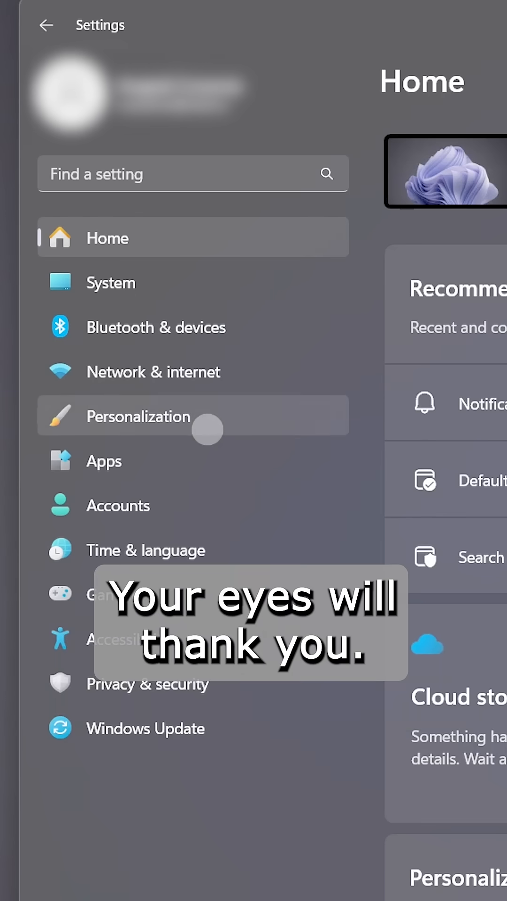
left_click(138, 416)
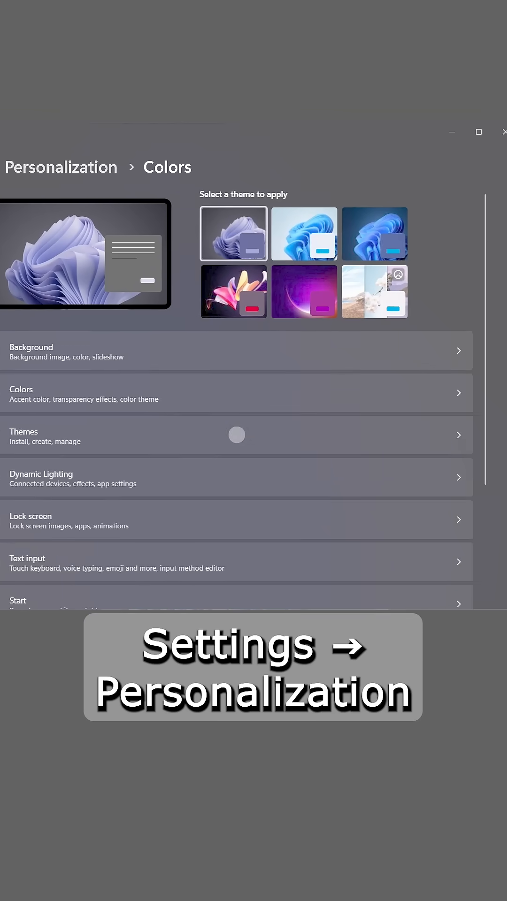